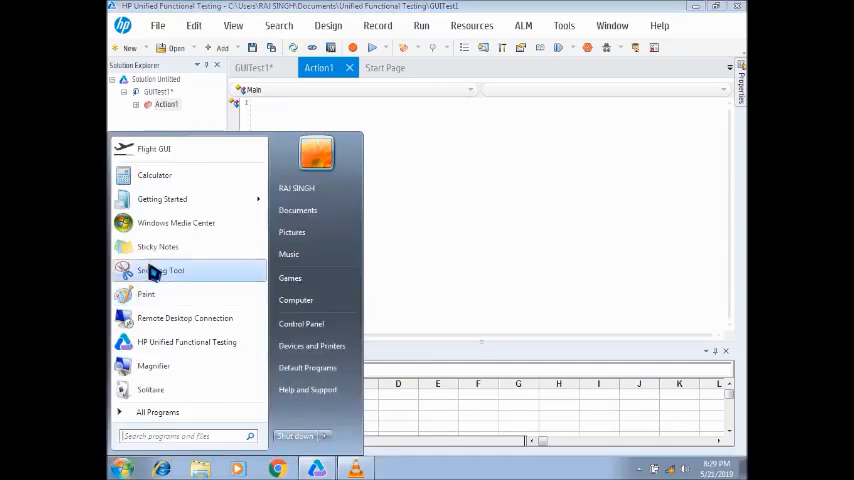
- Launch Windows Calculator from the Start menu as the application under test
{"action": "left_click", "coordinate": [155, 175]}
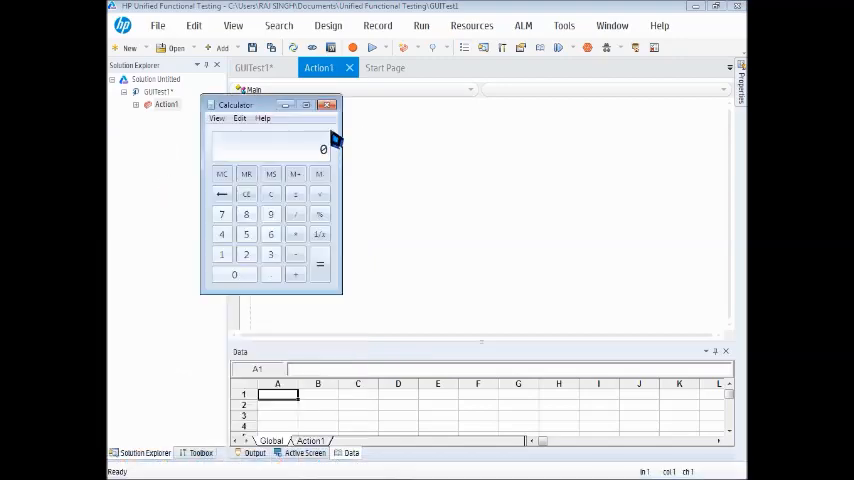
{"action": "mouse_move", "coordinate": [372, 148]}
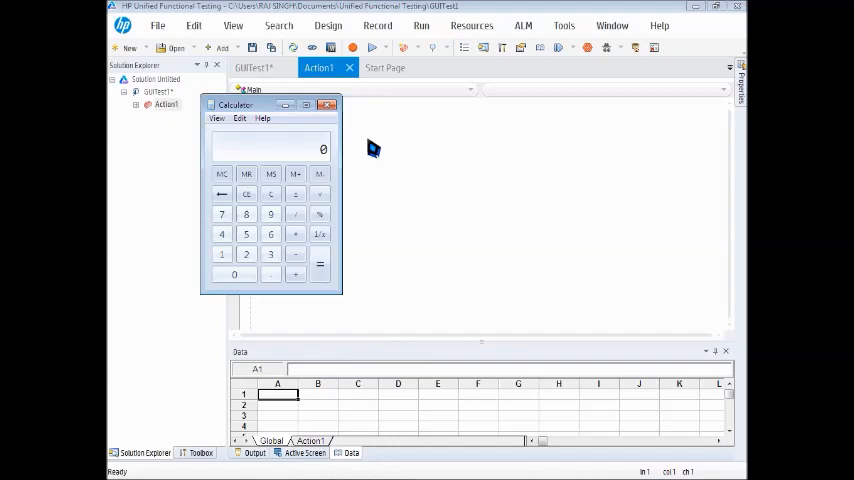
{"action": "mouse_move", "coordinate": [373, 100]}
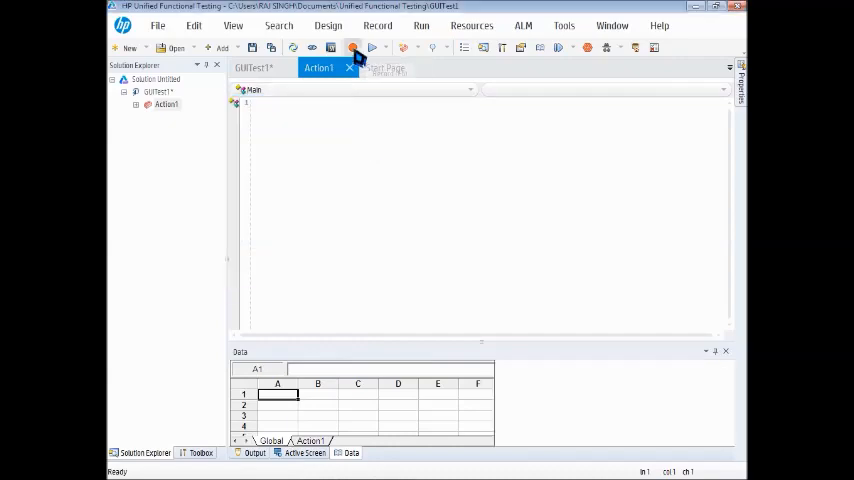
- Start recording the test in Insight Recording mode
{"action": "left_click", "coordinate": [353, 47]}
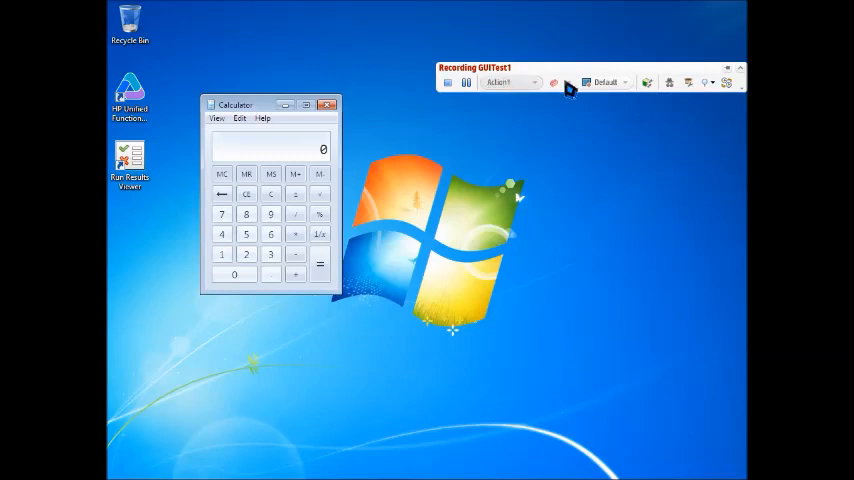
{"action": "left_click", "coordinate": [623, 82]}
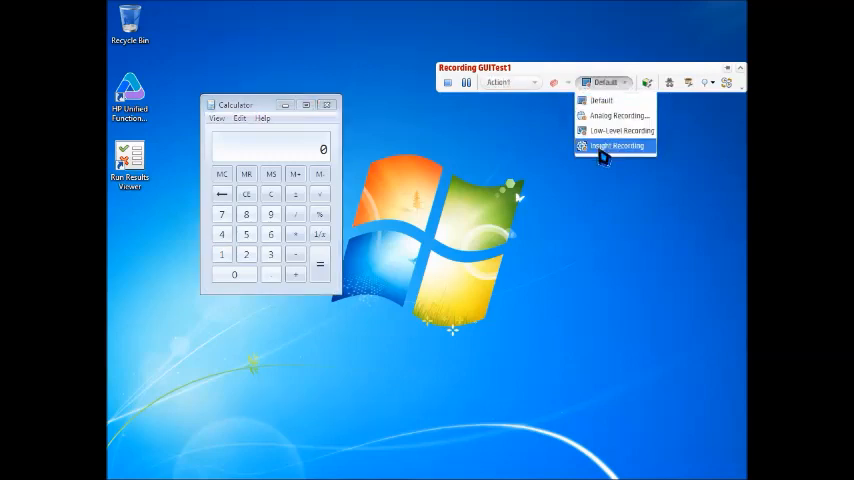
{"action": "left_click", "coordinate": [612, 146]}
{"action": "type", "text": "12"}
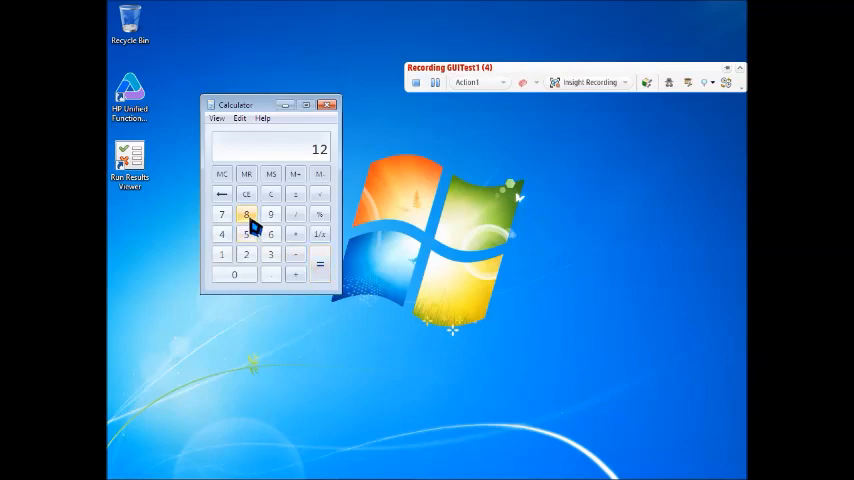
- Record clicks on Calculator keys 8, 9, 4 and 5
{"action": "left_click", "coordinate": [247, 214]}
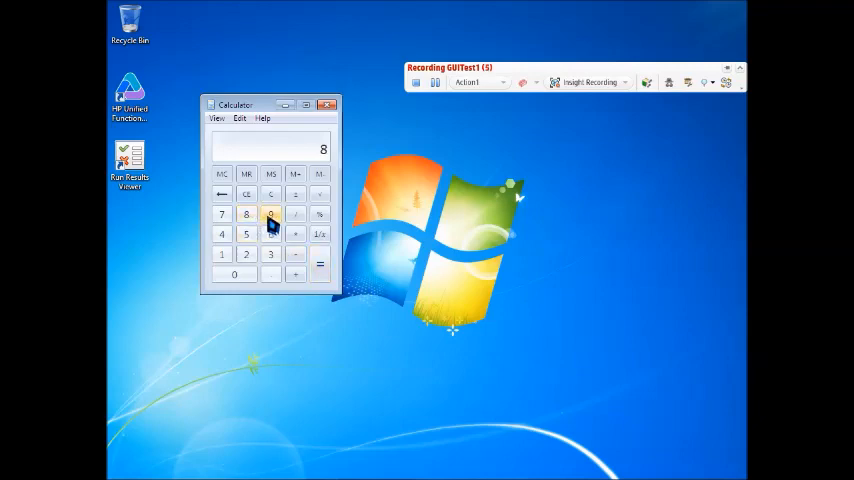
{"action": "left_click", "coordinate": [271, 214]}
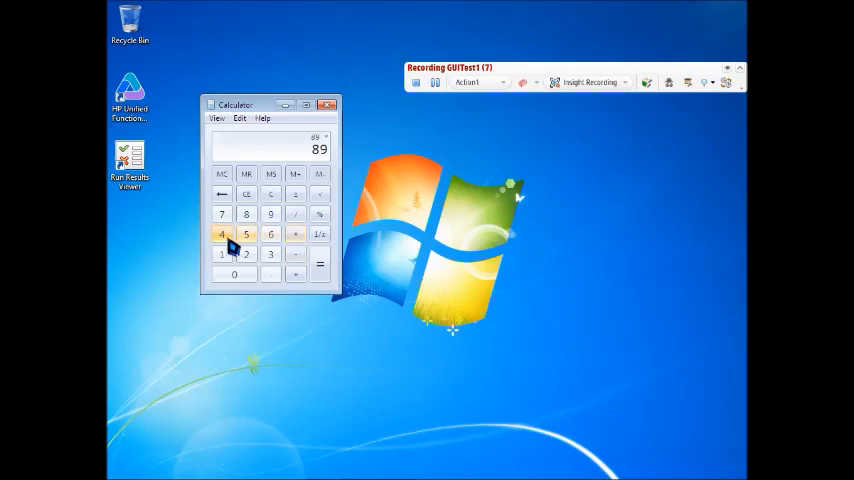
{"action": "left_click", "coordinate": [247, 236]}
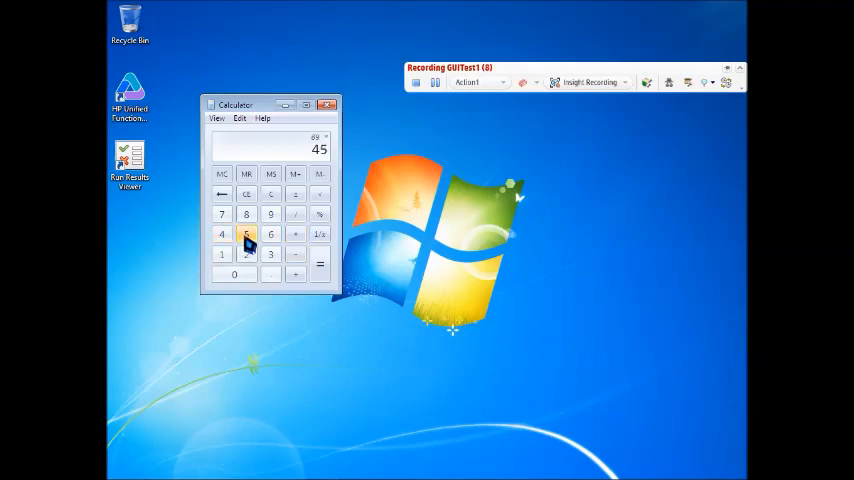
{"action": "left_click", "coordinate": [320, 270]}
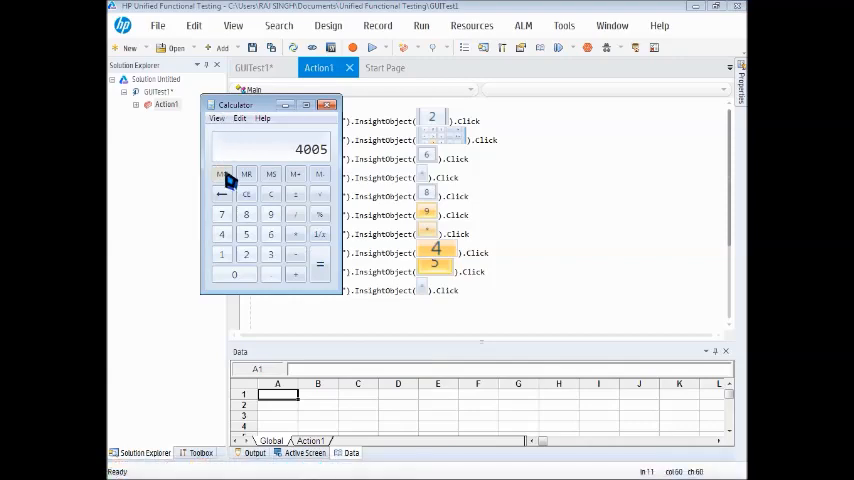
- Reset Calculator to 0 and return to the ten recorded InsightObject click lines
{"action": "left_click", "coordinate": [246, 195]}
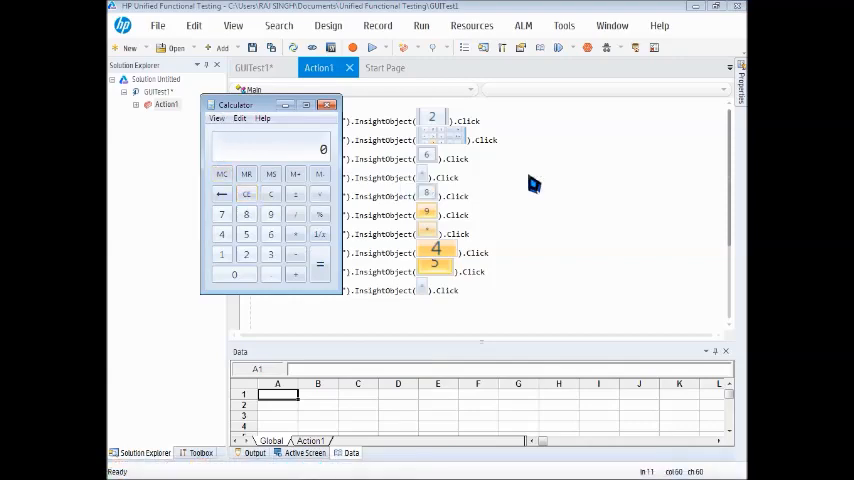
{"action": "left_click", "coordinate": [327, 104]}
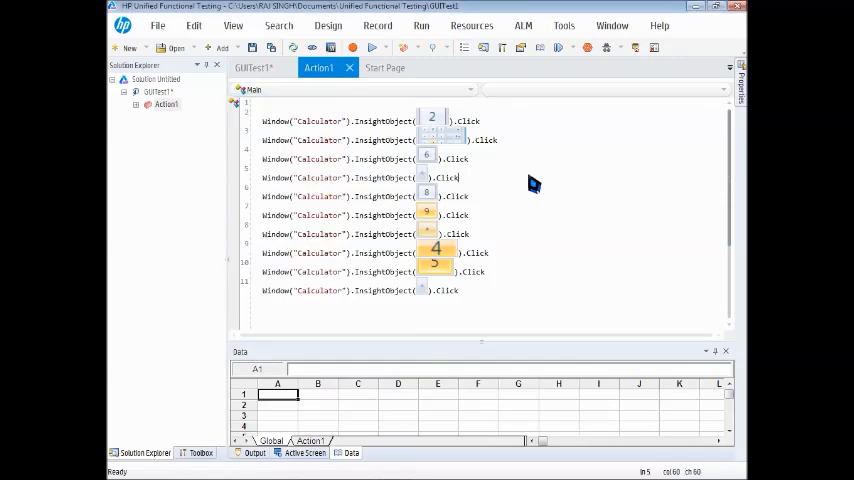
{"action": "mouse_move", "coordinate": [375, 47]}
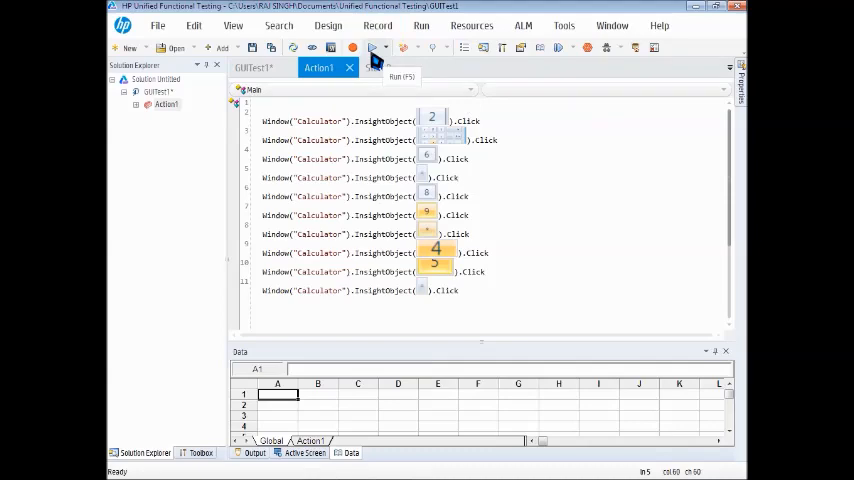
- Run the test and dismiss the error that InsightObject_6 matches multiple objects
{"action": "left_click", "coordinate": [366, 48]}
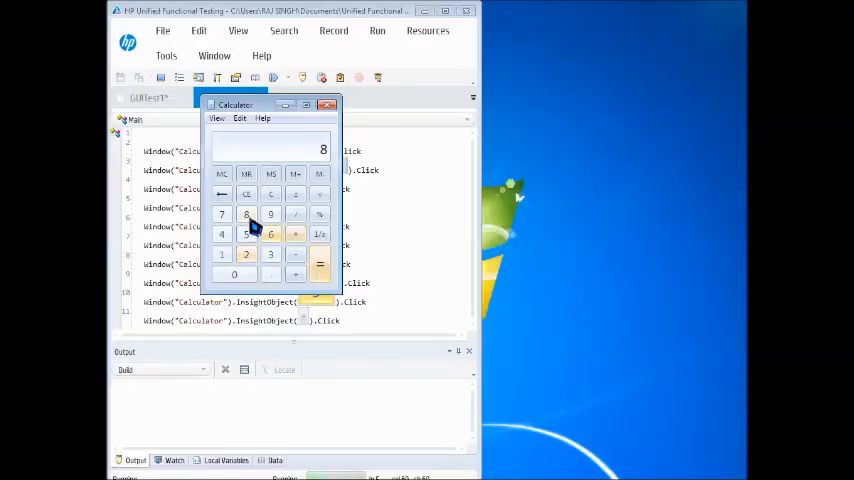
{"action": "left_click", "coordinate": [377, 30]}
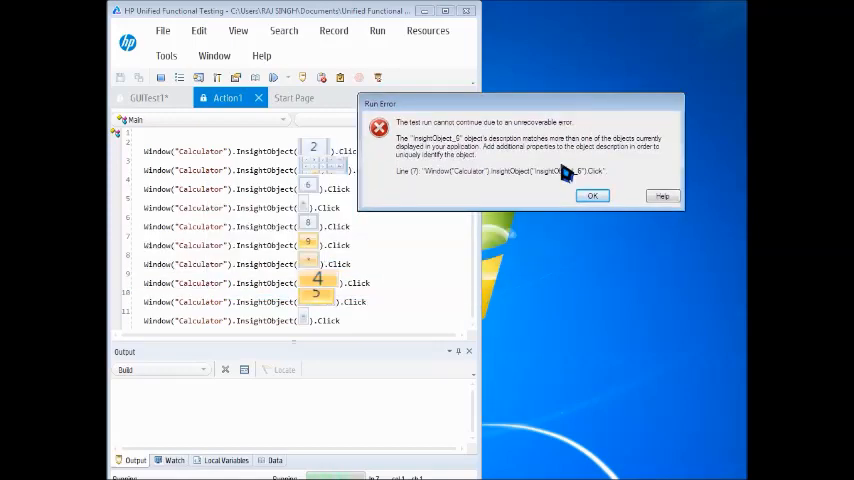
{"action": "left_click", "coordinate": [592, 196]}
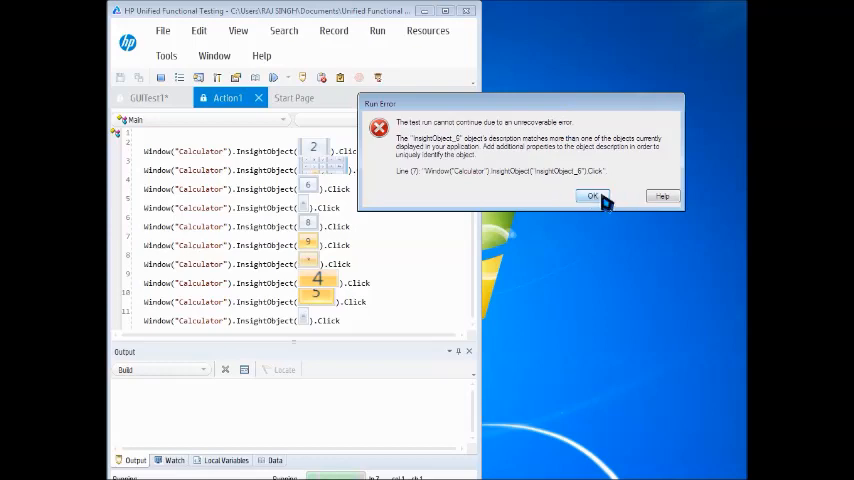
{"action": "left_click", "coordinate": [592, 195]}
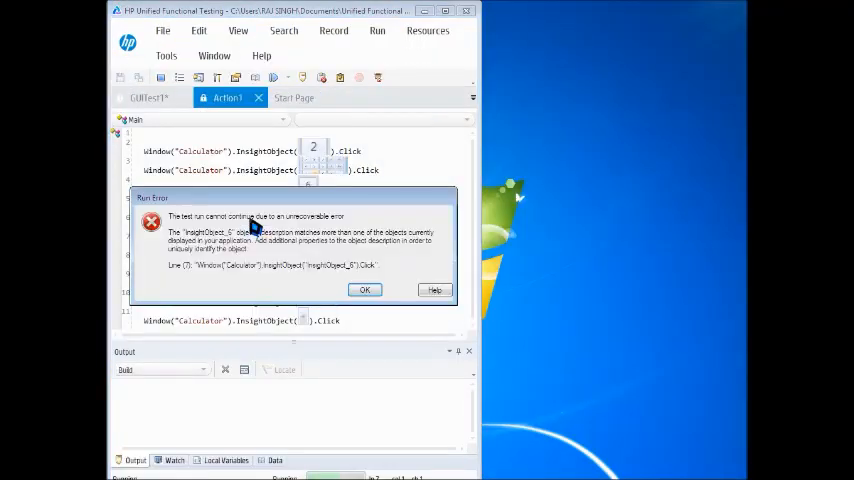
{"action": "left_click", "coordinate": [364, 289]}
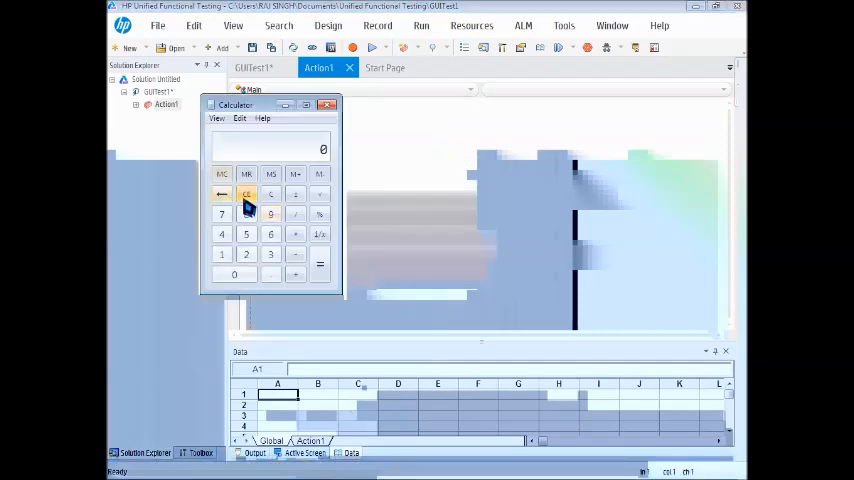
- Clear the recorded Action1 steps and start a new recording session
{"action": "left_click", "coordinate": [327, 104]}
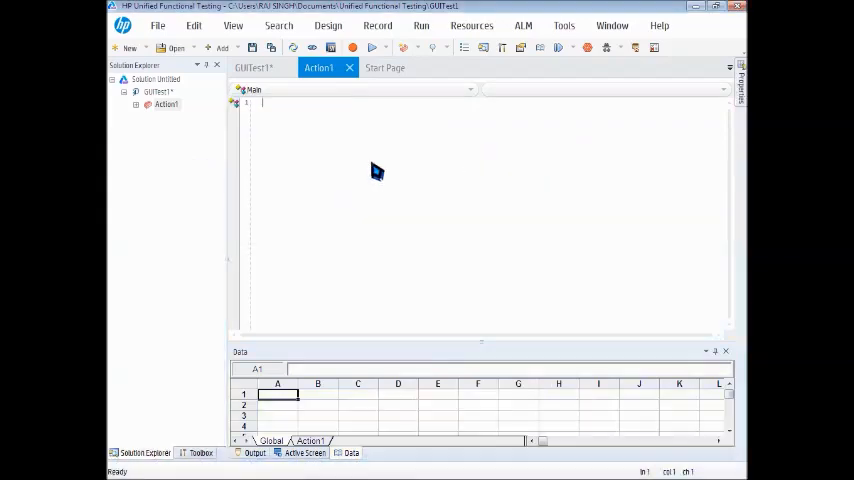
{"action": "mouse_move", "coordinate": [335, 113]}
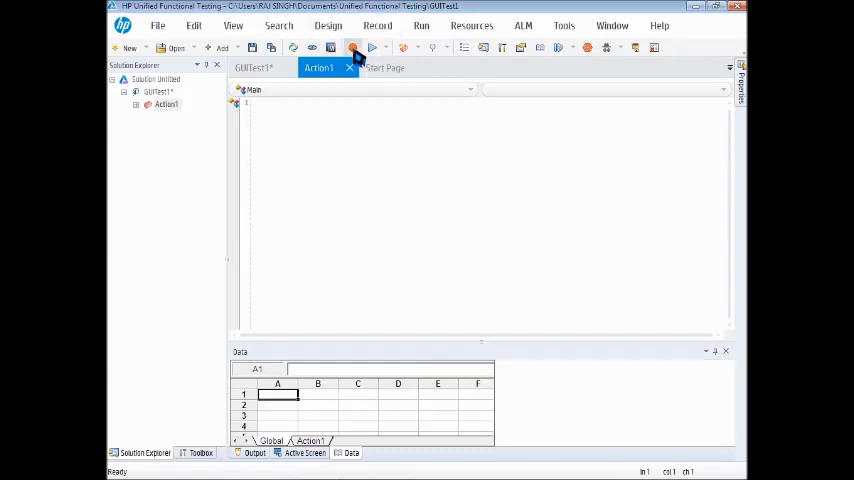
{"action": "left_click", "coordinate": [352, 47]}
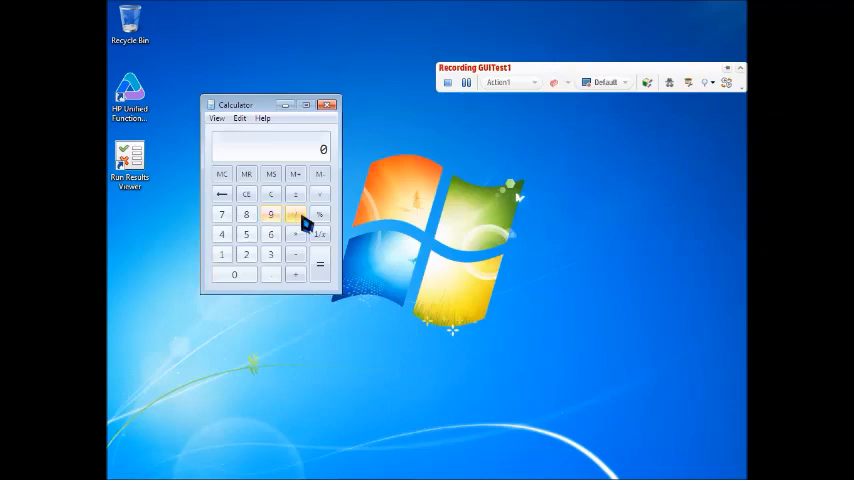
- Record Calculator keys 9 × 6 3 + 8 9 in Insight mode, then finish recording
{"action": "left_click", "coordinate": [637, 82]}
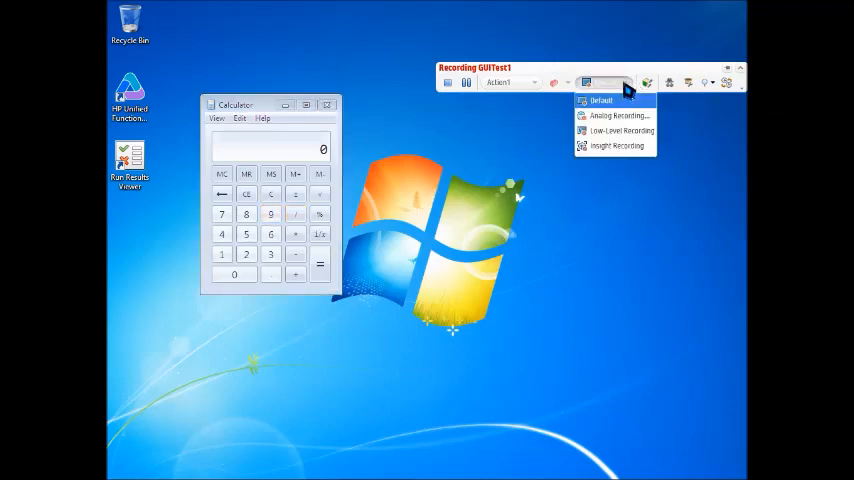
{"action": "left_click", "coordinate": [620, 145]}
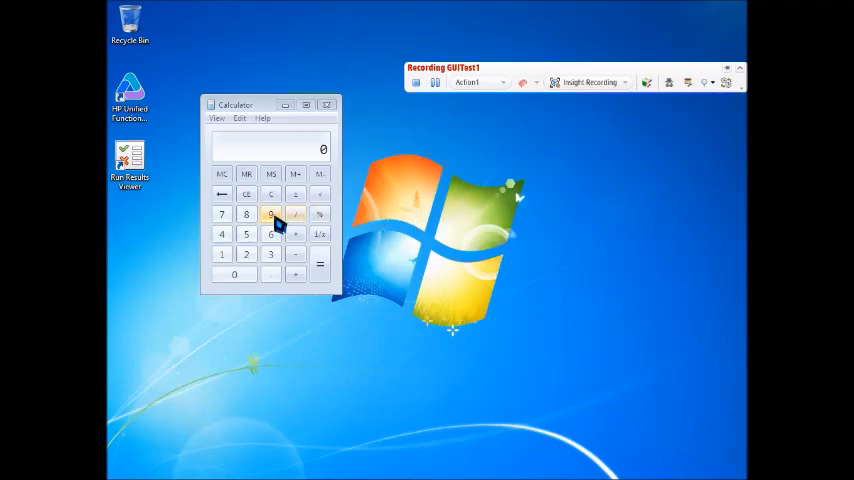
{"action": "left_click", "coordinate": [271, 214]}
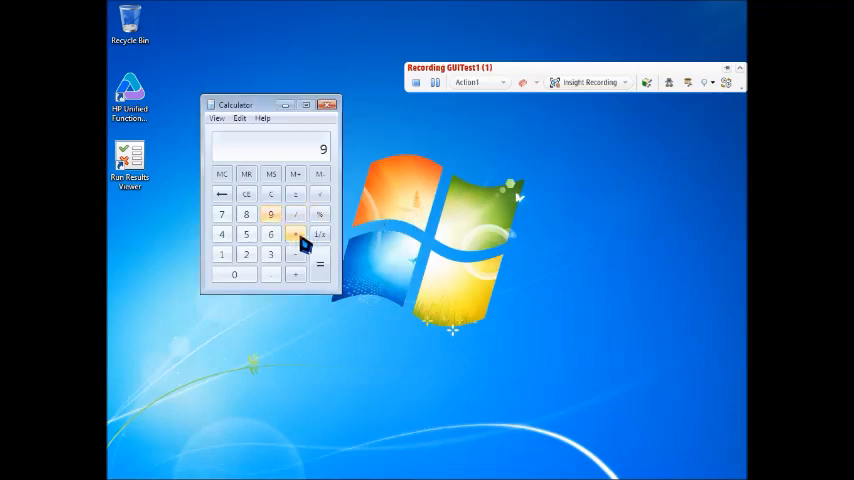
{"action": "left_click", "coordinate": [270, 234]}
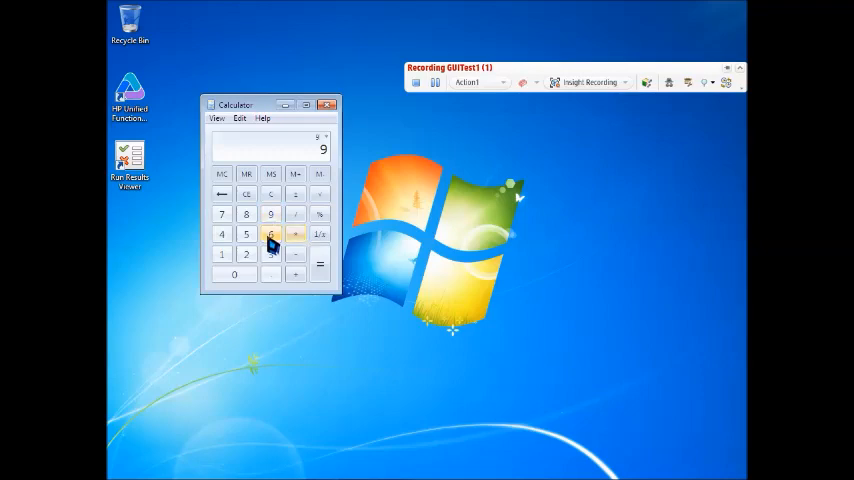
{"action": "left_click", "coordinate": [271, 234]}
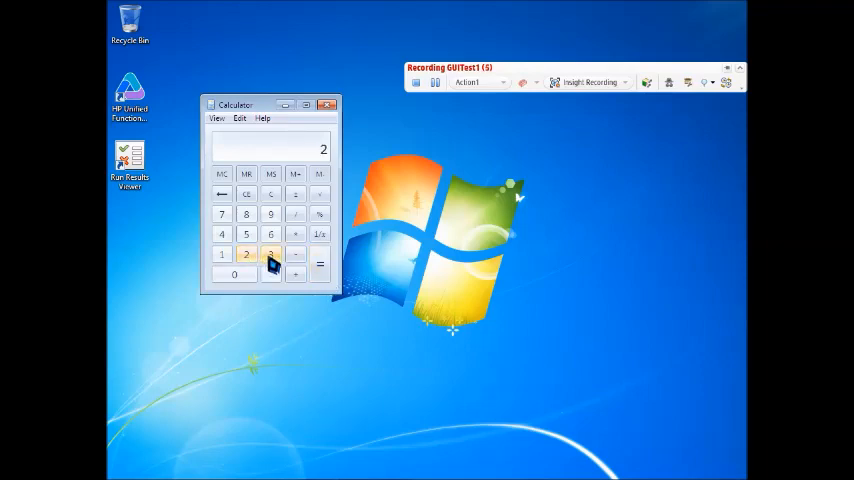
{"action": "left_click", "coordinate": [270, 253]}
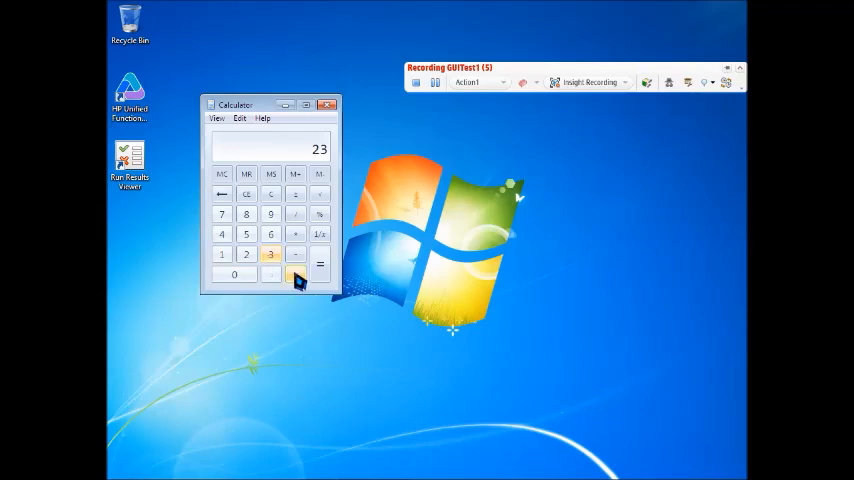
{"action": "left_click", "coordinate": [319, 263]}
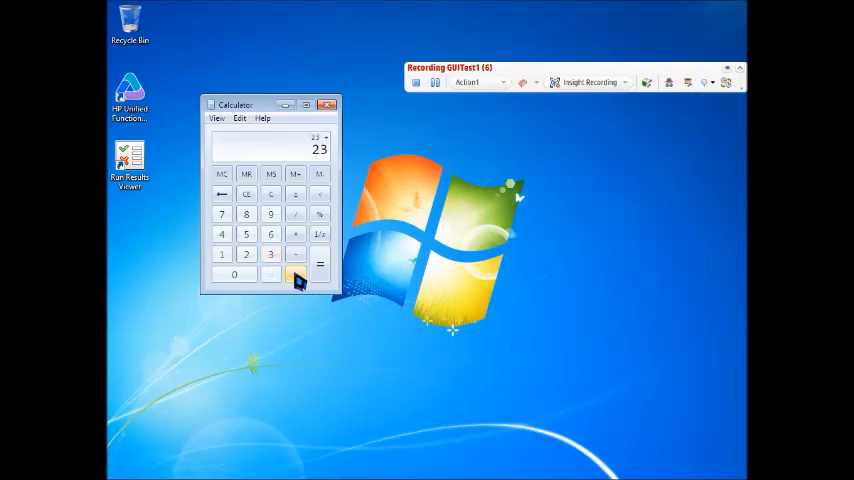
{"action": "left_click", "coordinate": [246, 214]}
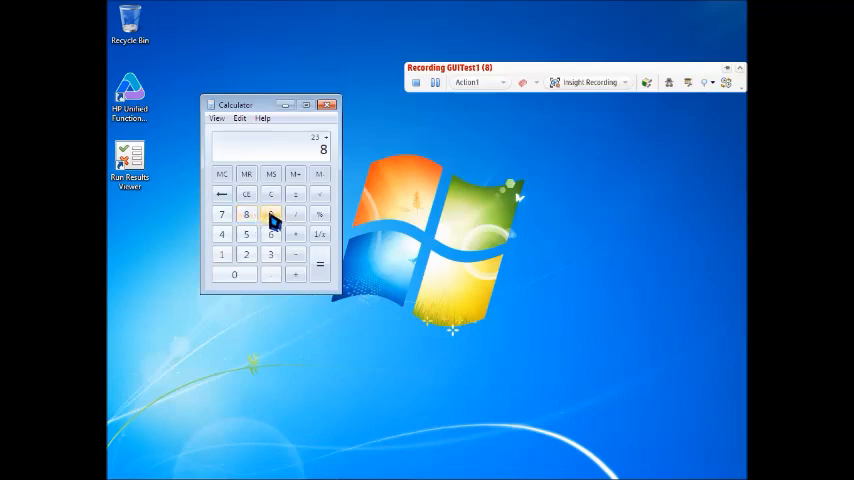
{"action": "left_click", "coordinate": [271, 214]}
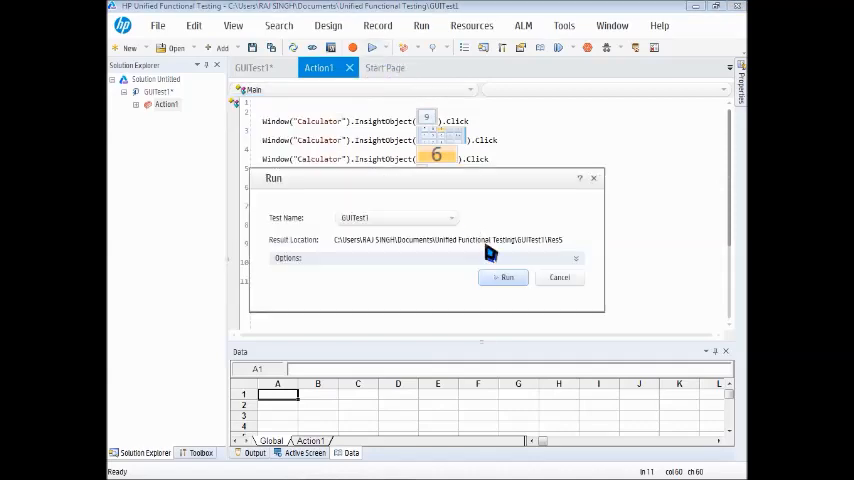
{"action": "left_click", "coordinate": [503, 277]}
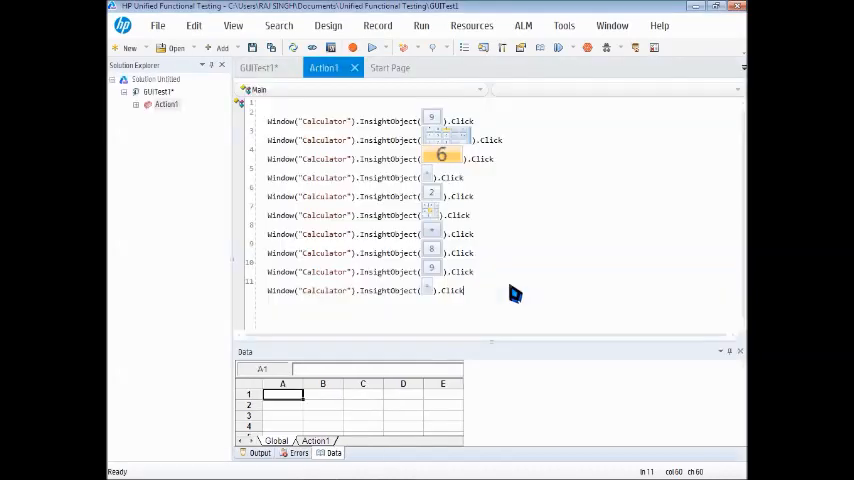